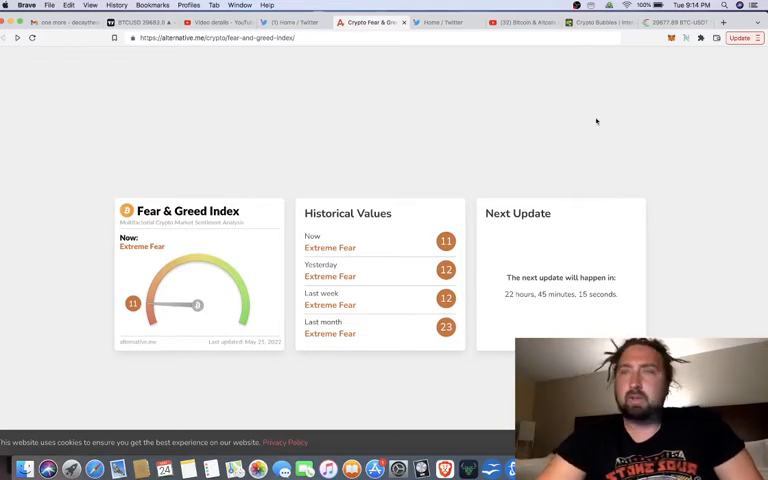
{"action": "mouse_move", "coordinate": [384, 132]}
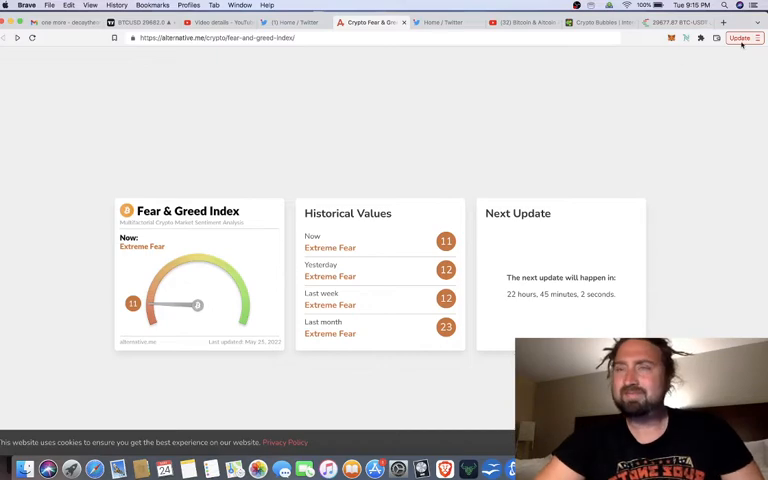
{"action": "mouse_move", "coordinate": [752, 38]}
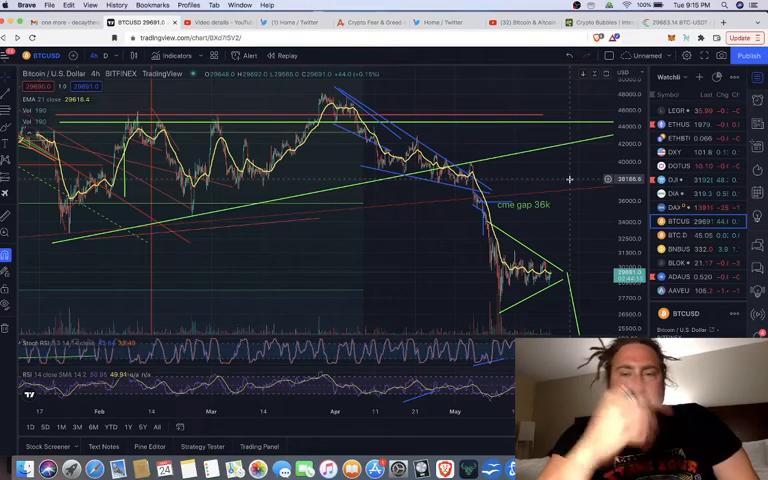
{"action": "mouse_move", "coordinate": [568, 178]}
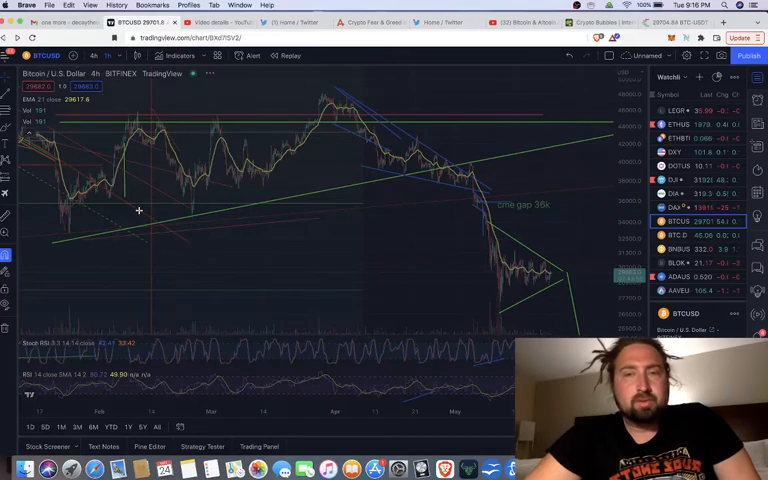
- Bring the recent BTC/USD sell-off into view and expand the interval dropdown
{"action": "left_click", "coordinate": [108, 56]}
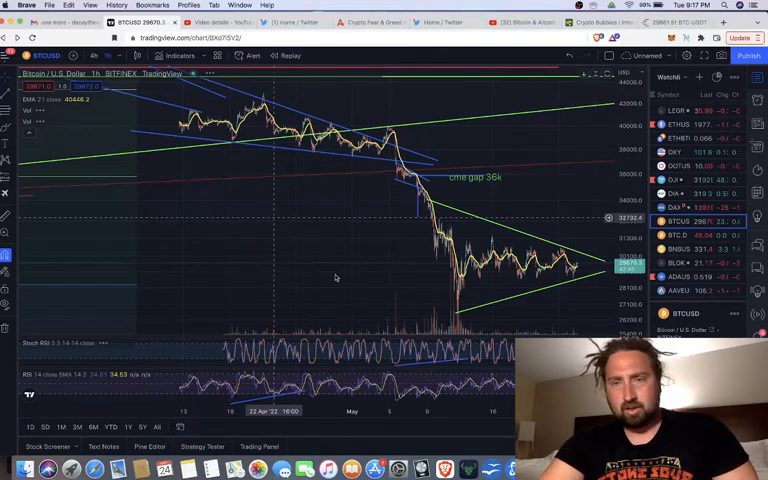
{"action": "left_click", "coordinate": [98, 56]}
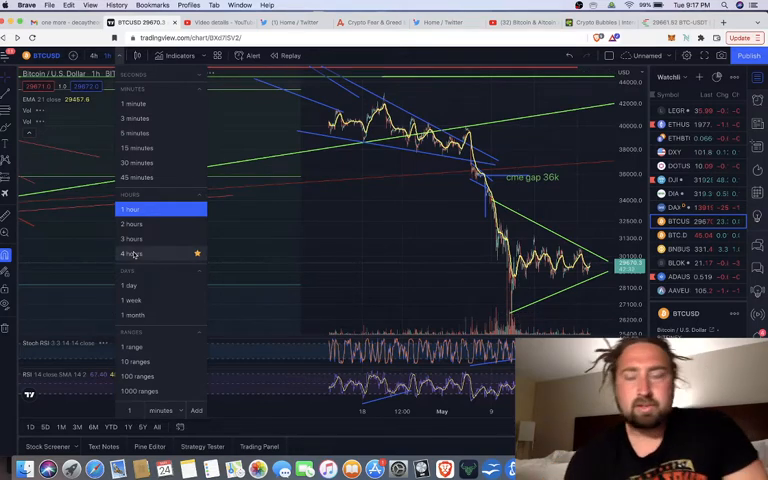
- Choose a higher interval so the chart spans the 2021 rally, peak and 2022 decline
{"action": "left_click", "coordinate": [132, 208]}
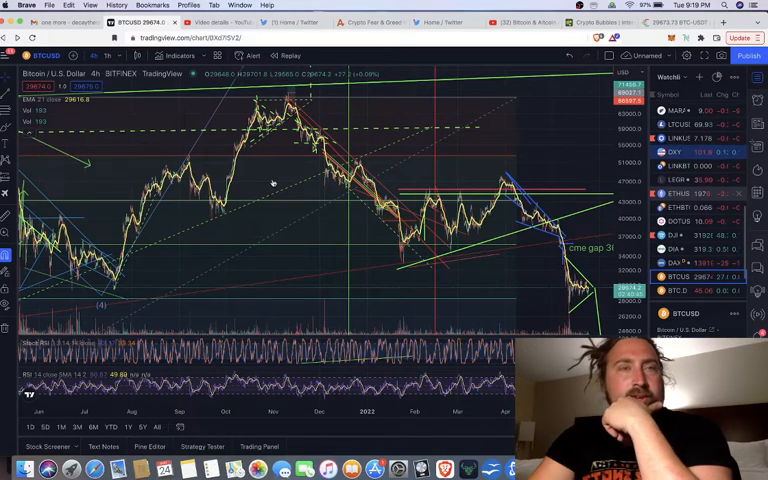
{"action": "mouse_move", "coordinate": [272, 180]}
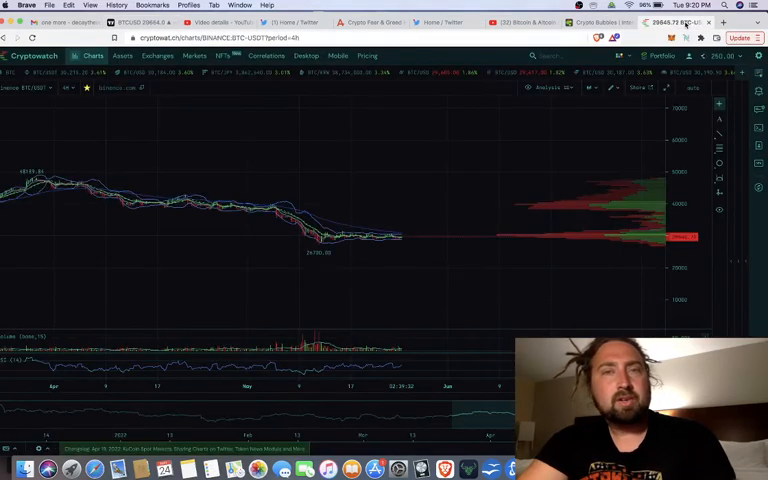
{"action": "mouse_move", "coordinate": [476, 176]}
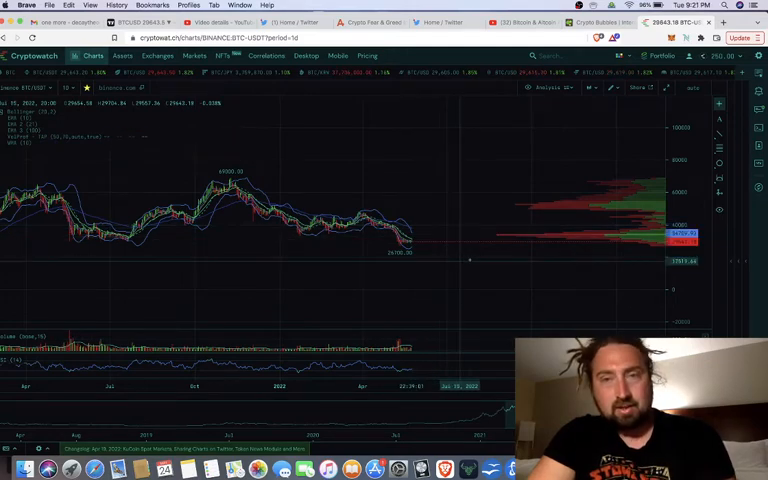
{"action": "mouse_move", "coordinate": [470, 260]}
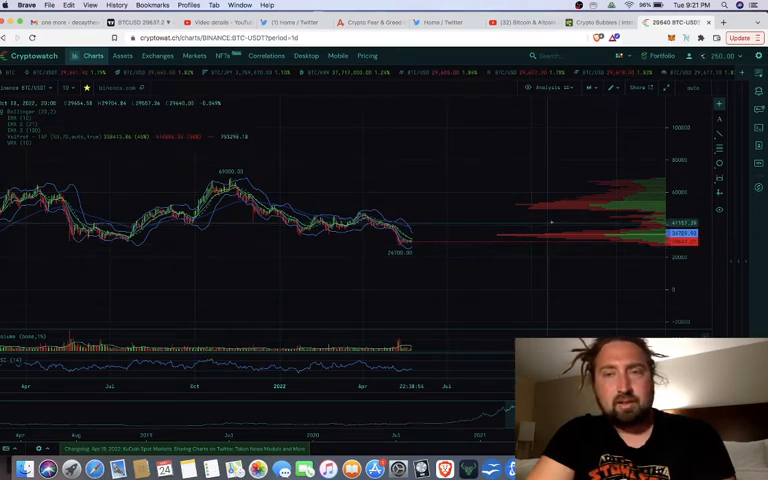
{"action": "mouse_move", "coordinate": [556, 216]}
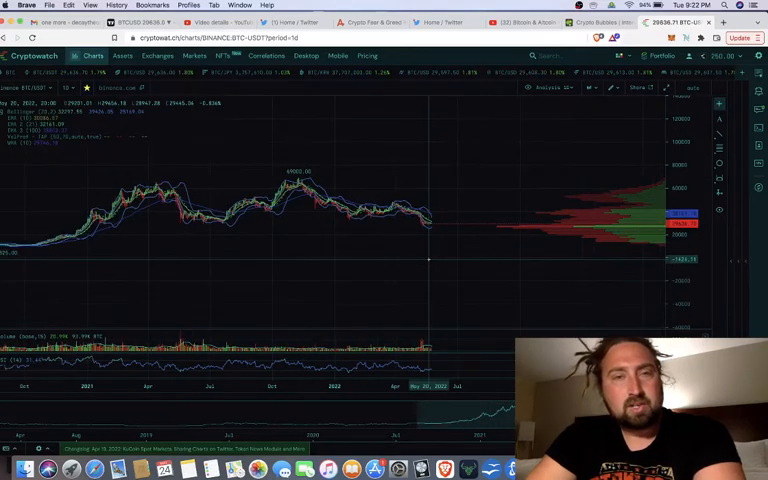
{"action": "mouse_move", "coordinate": [452, 252]}
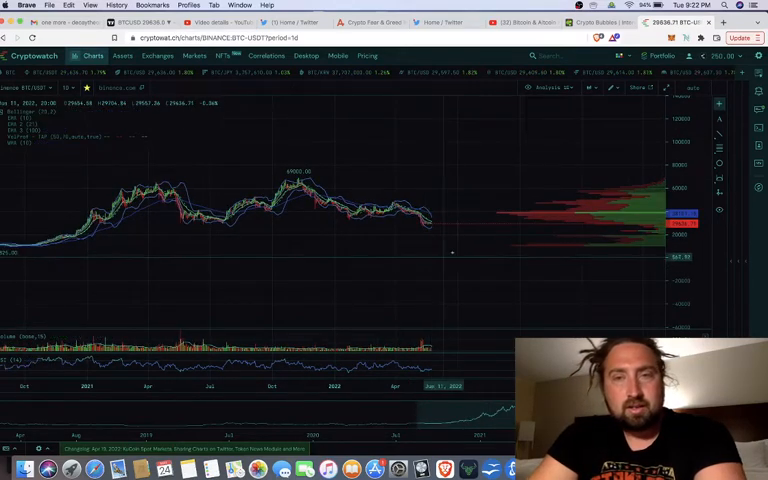
{"action": "mouse_move", "coordinate": [446, 244]}
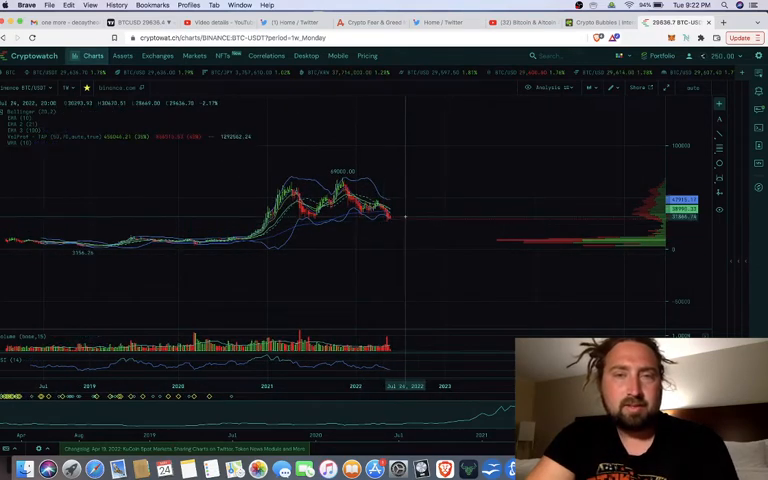
- Add Bollinger Bands to the Bitcoin candle chart alongside the VPVR volume profile
{"action": "right_click", "coordinate": [404, 218]}
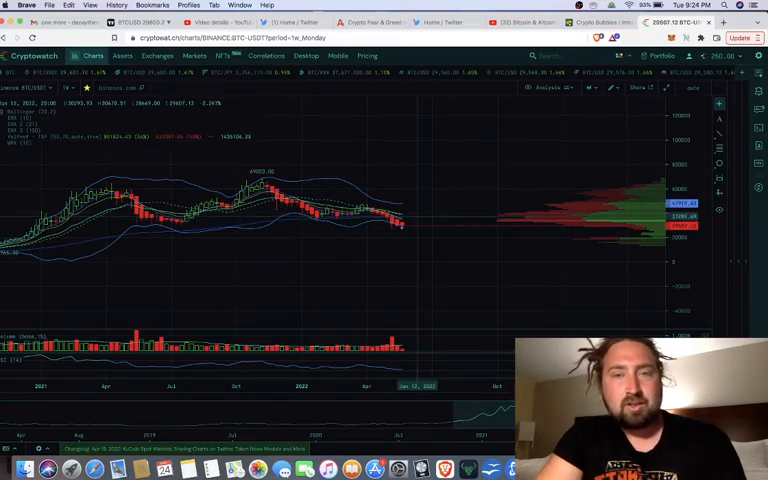
{"action": "mouse_move", "coordinate": [400, 228]}
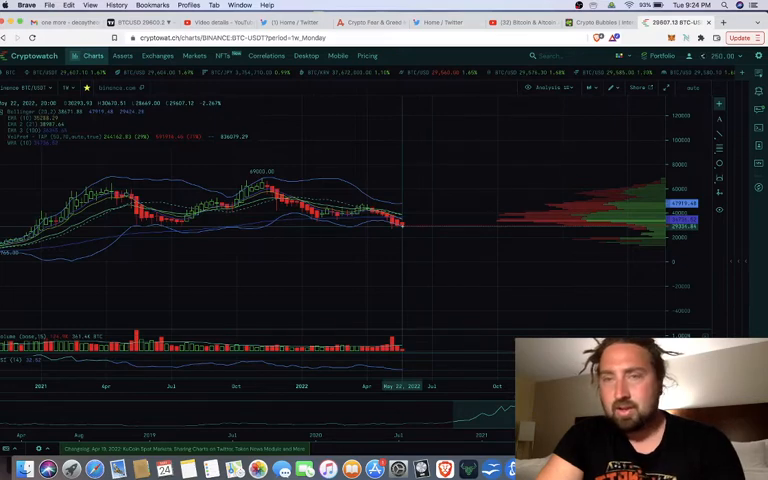
{"action": "mouse_move", "coordinate": [404, 224]}
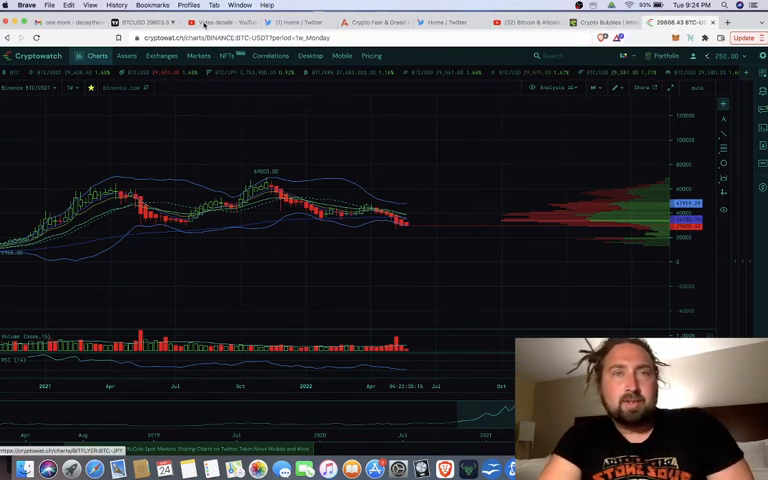
{"action": "mouse_move", "coordinate": [216, 22]}
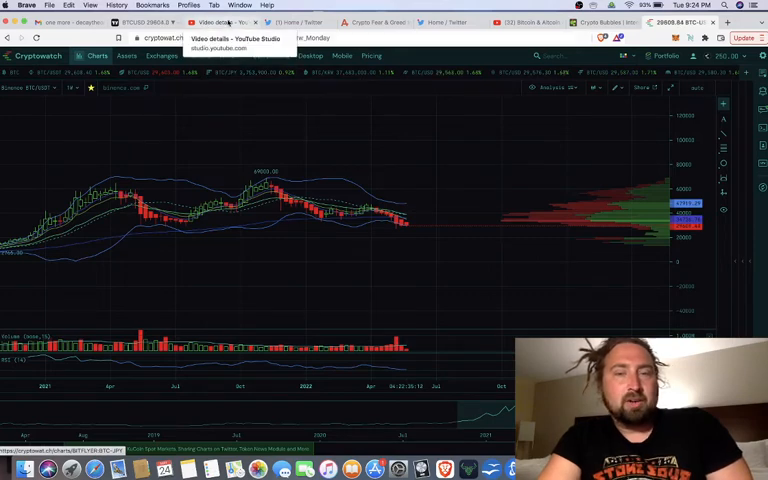